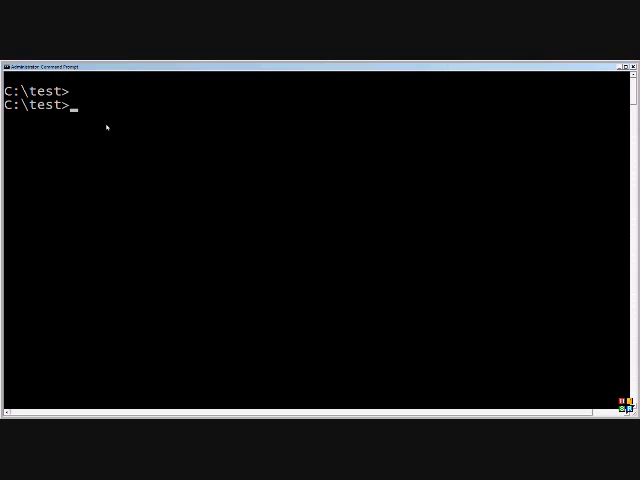
text(fc)
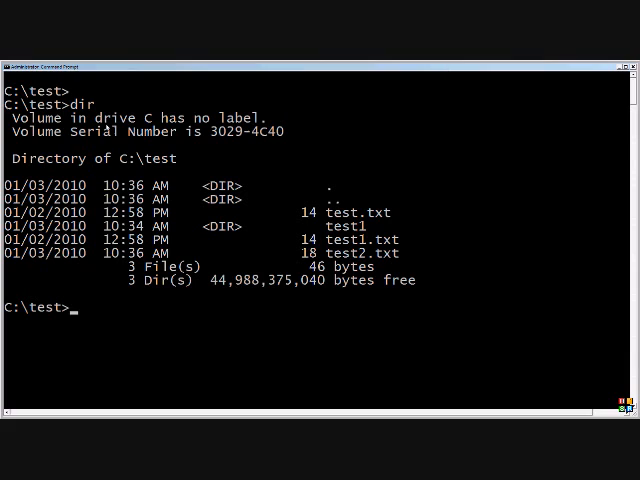
text(fc)
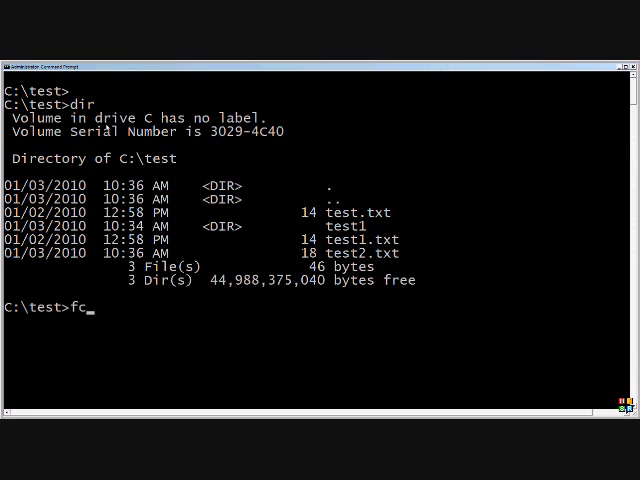
text(" ")
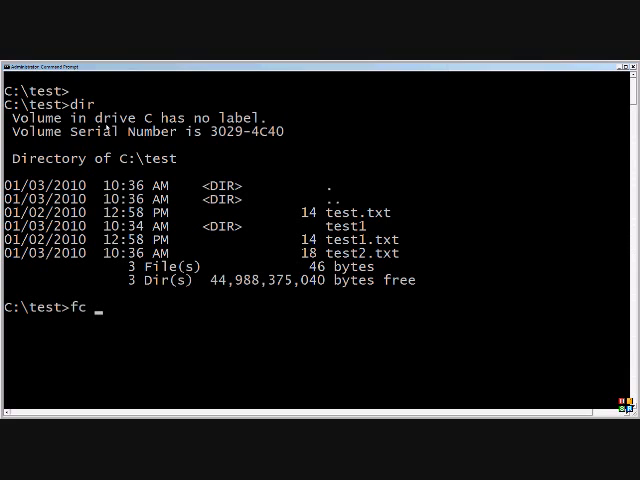
text(test.txt test1.txt)
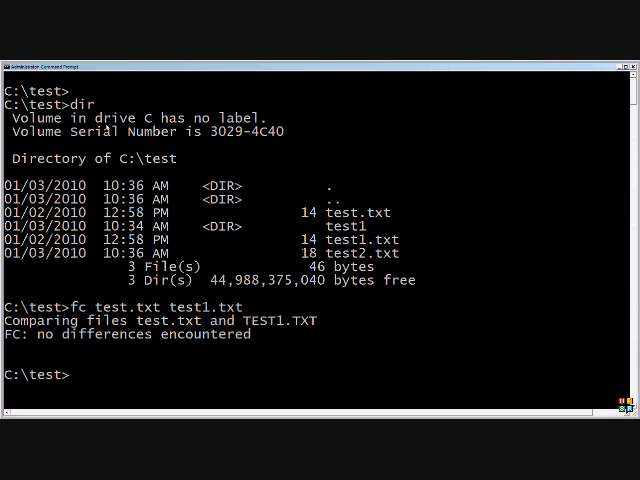
text(fc test)
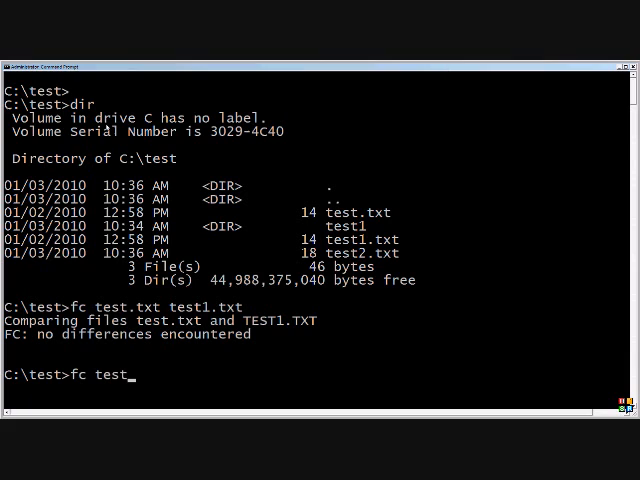
text(.txt)
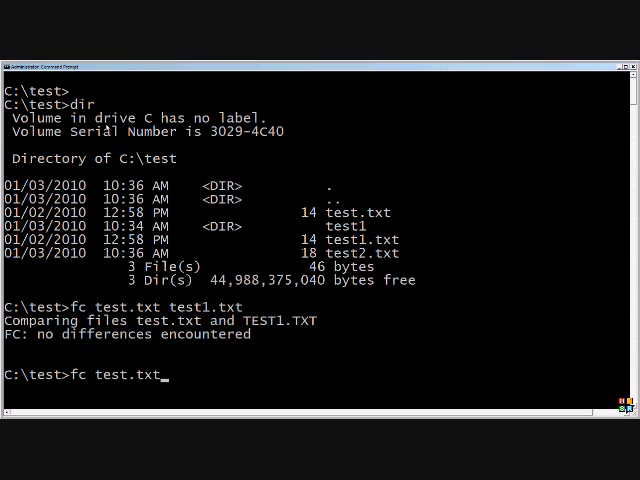
text(test2)
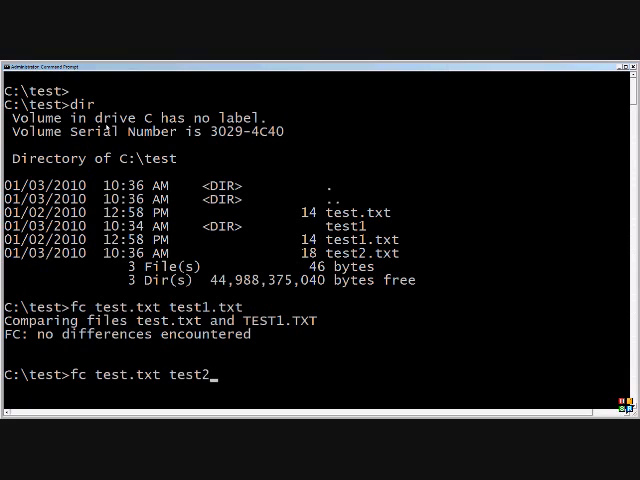
text(.txt)
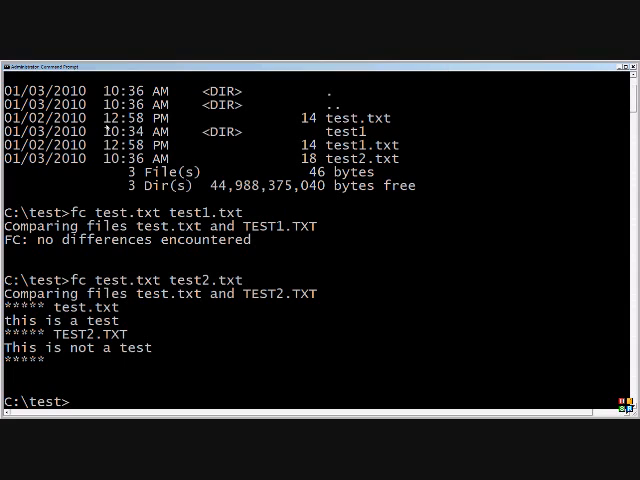
text(fc c)
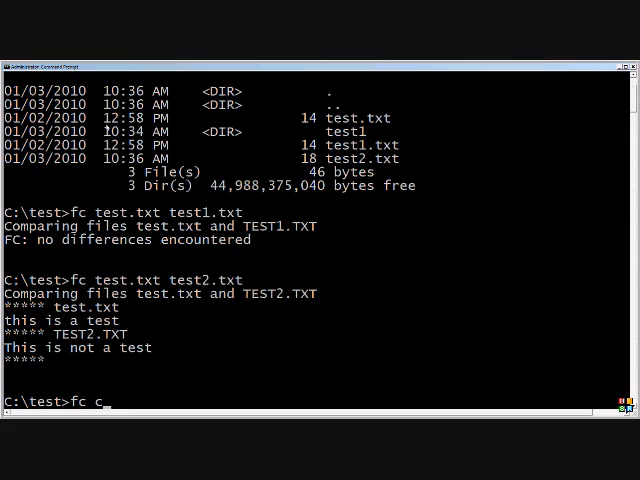
text(:\windows)
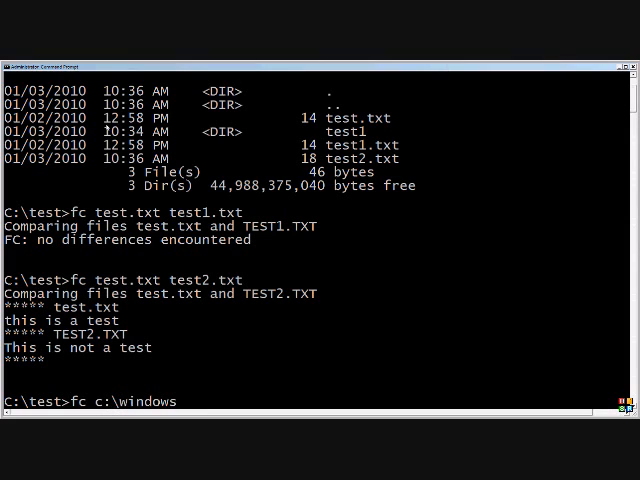
text(\test)
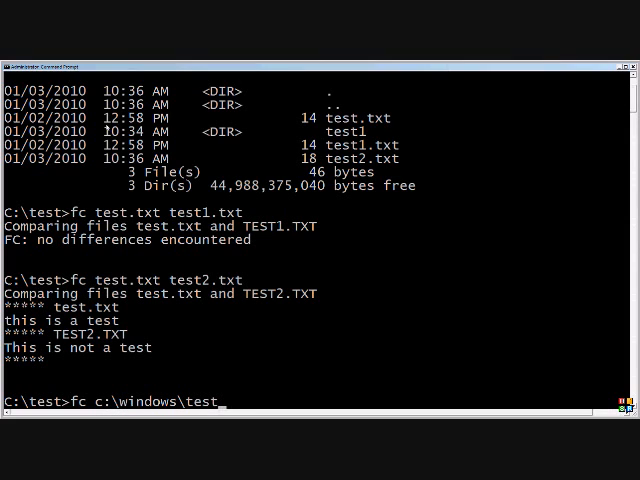
text(.txt)
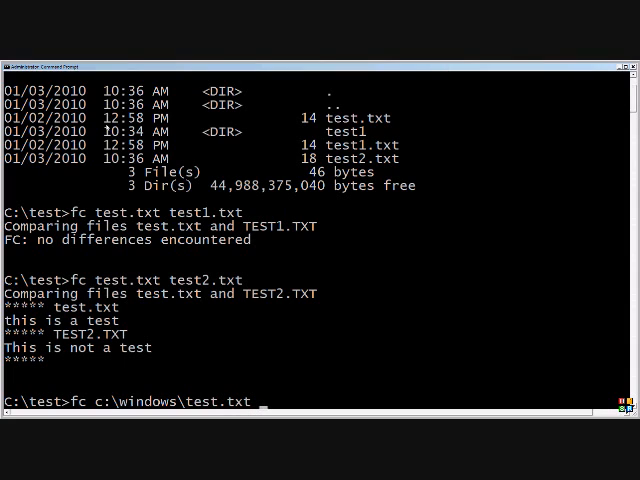
text(c:\)
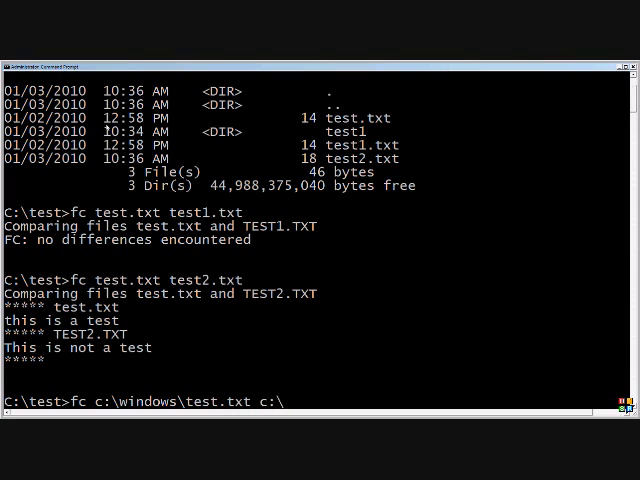
text(web\tes)
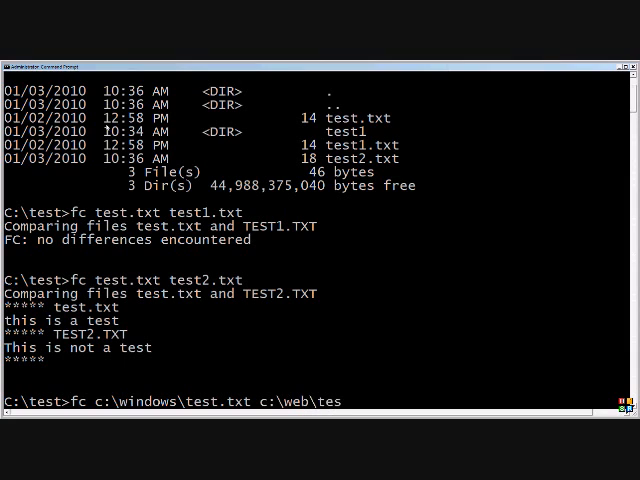
text(t2.txt)
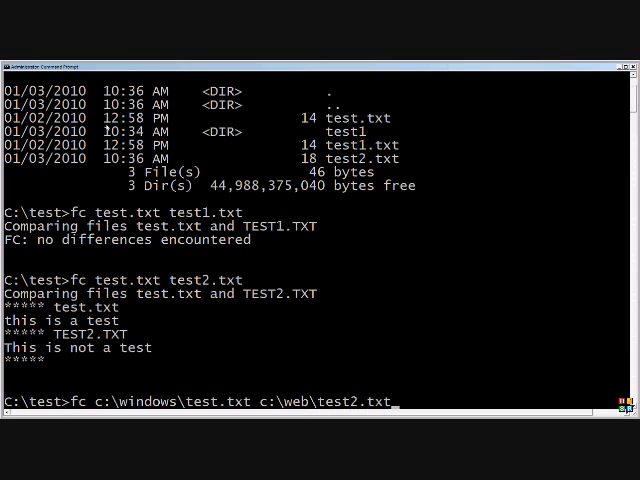